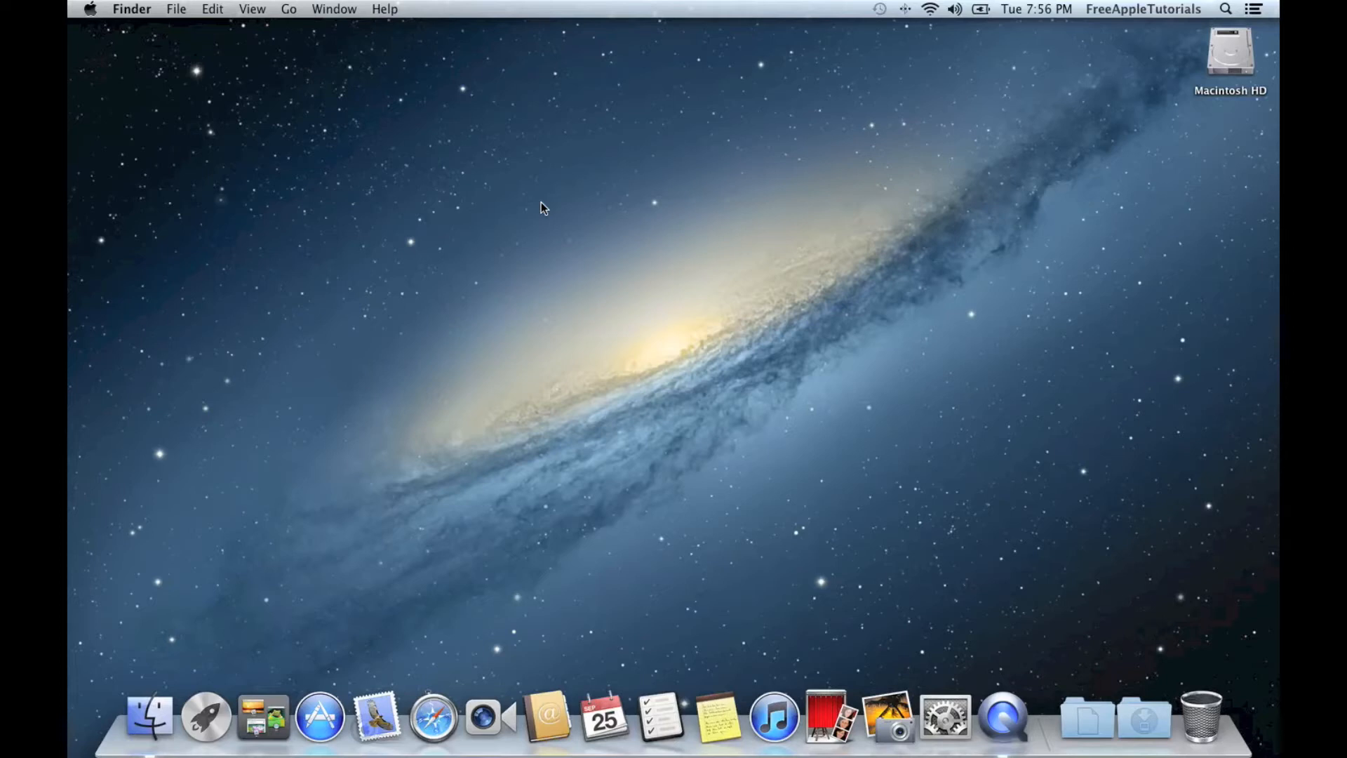
mouse_move(1208, 146)
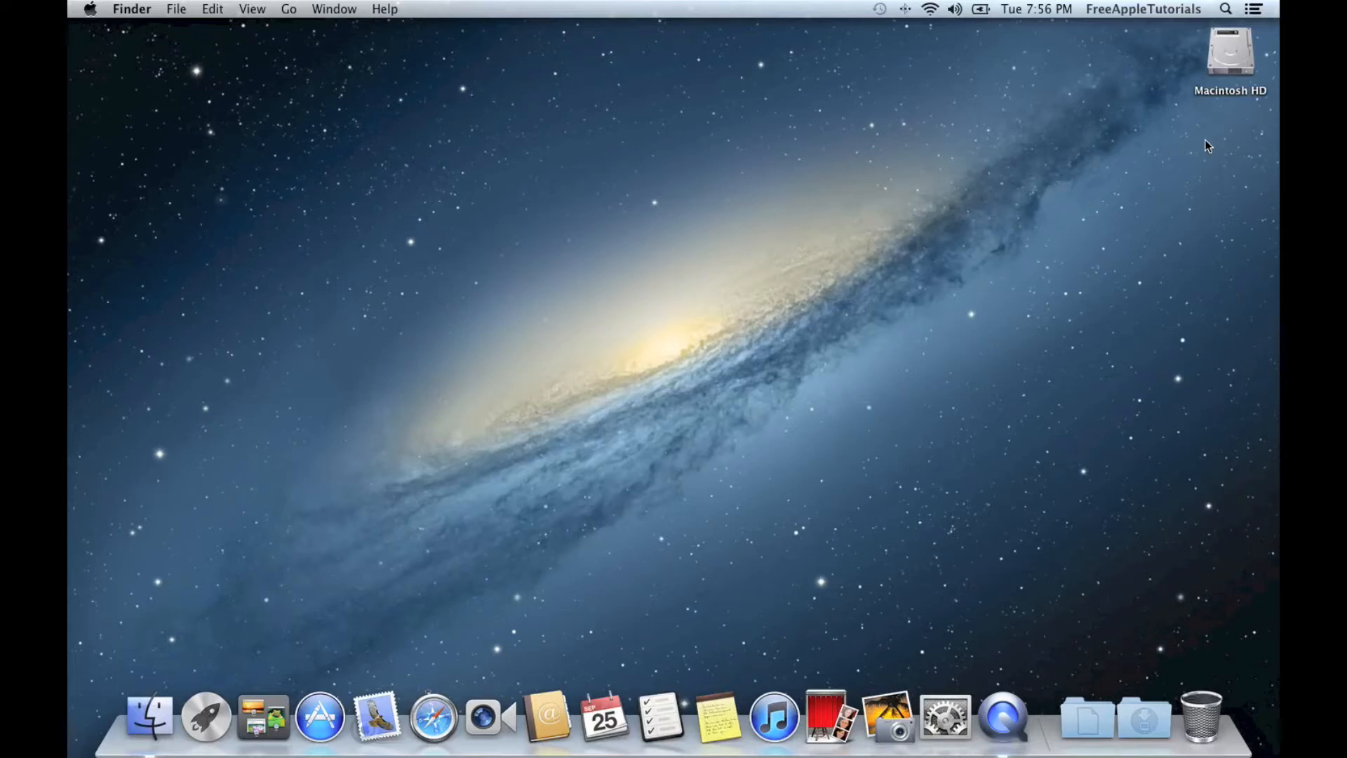
mouse_move(668, 271)
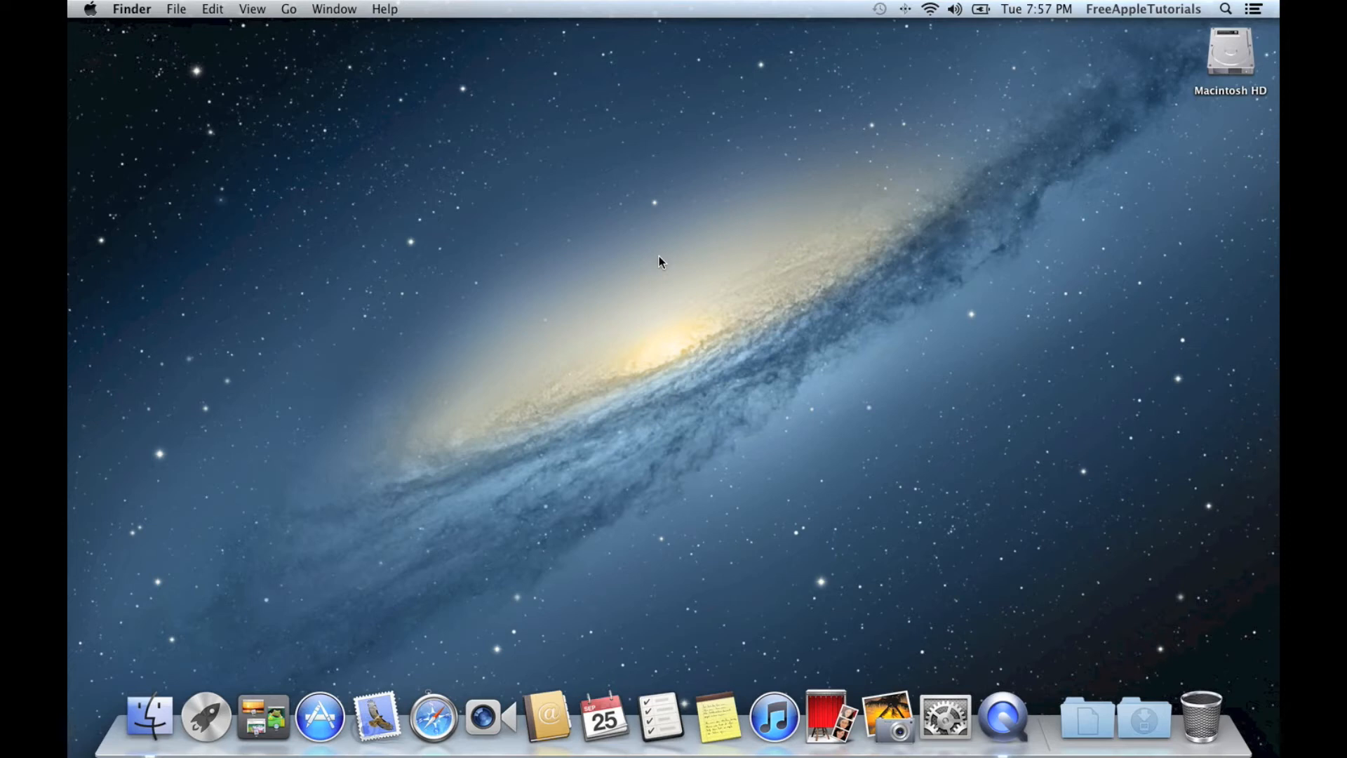
mouse_move(81, 17)
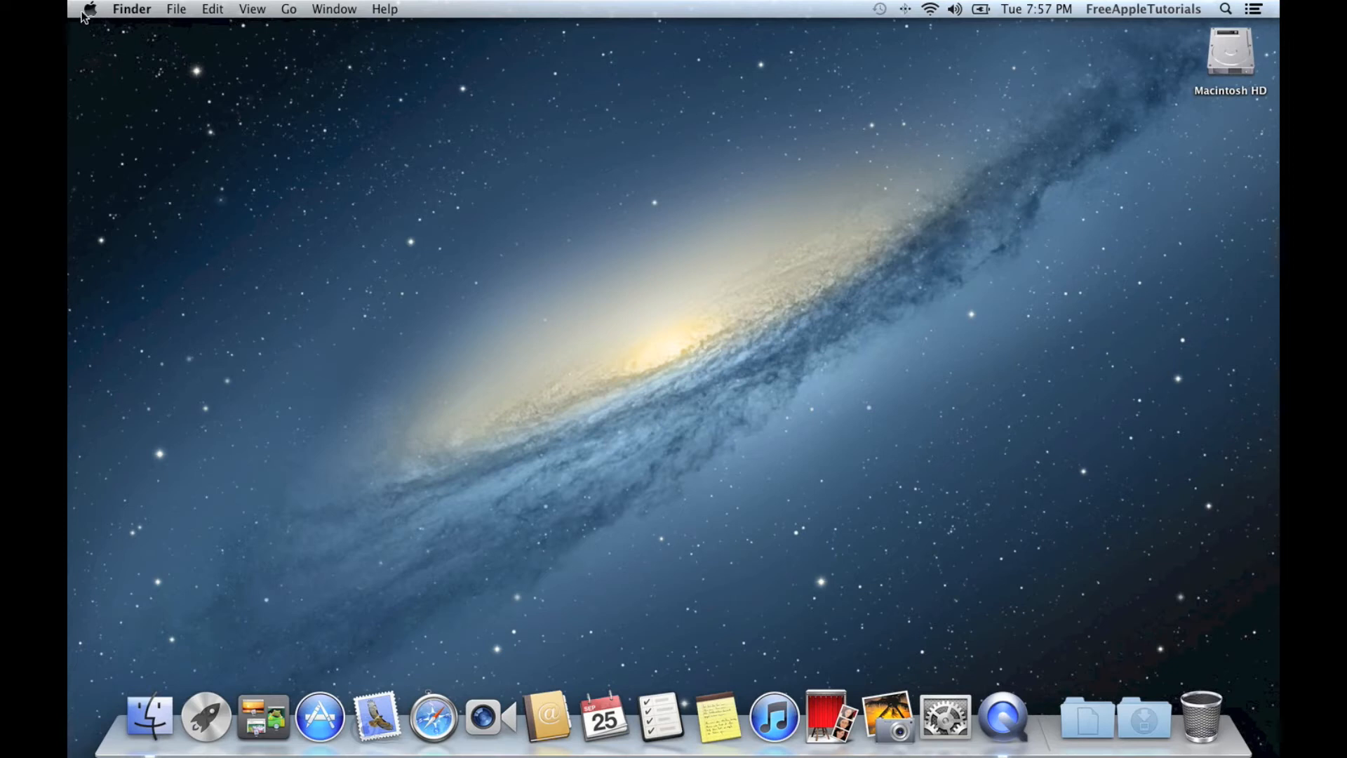
- Launch System Preferences from the Apple menu and select the Security & Privacy pane
left_click(89, 8)
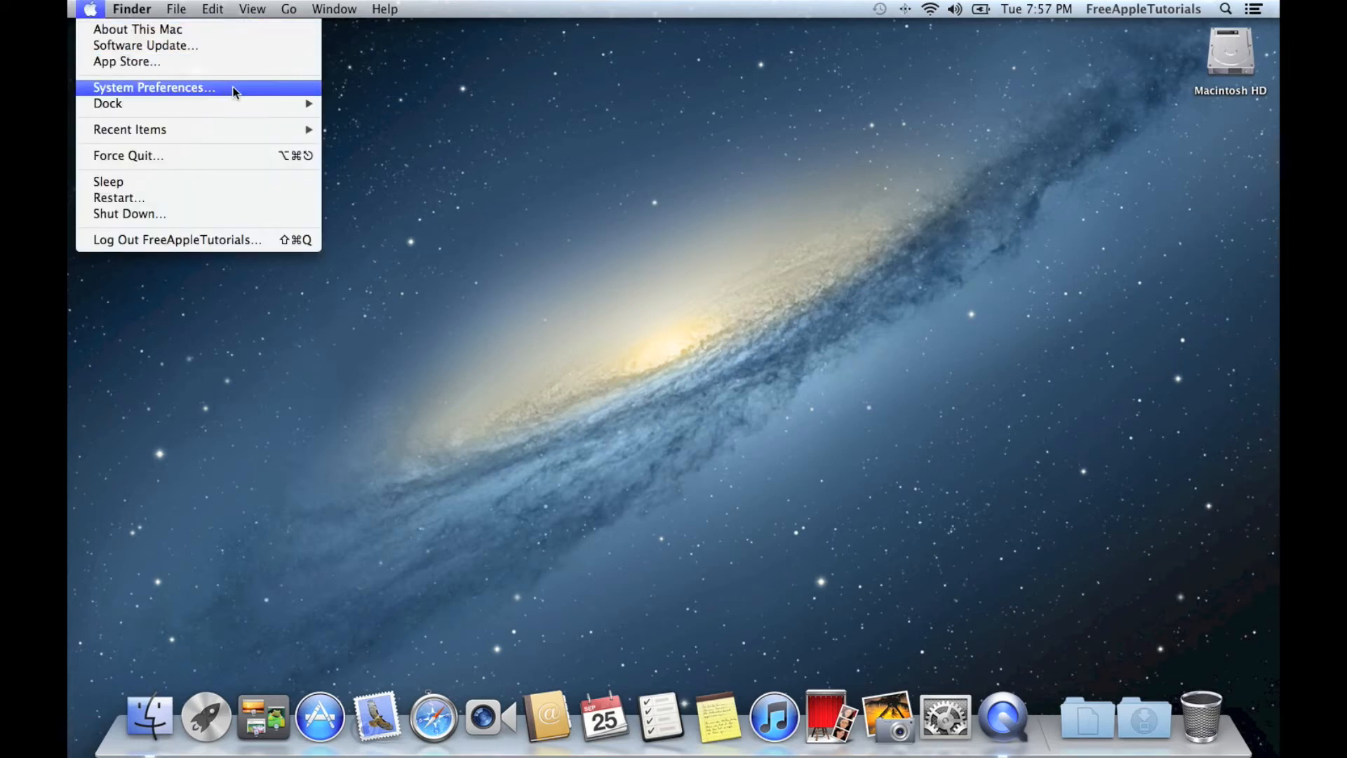
left_click(153, 87)
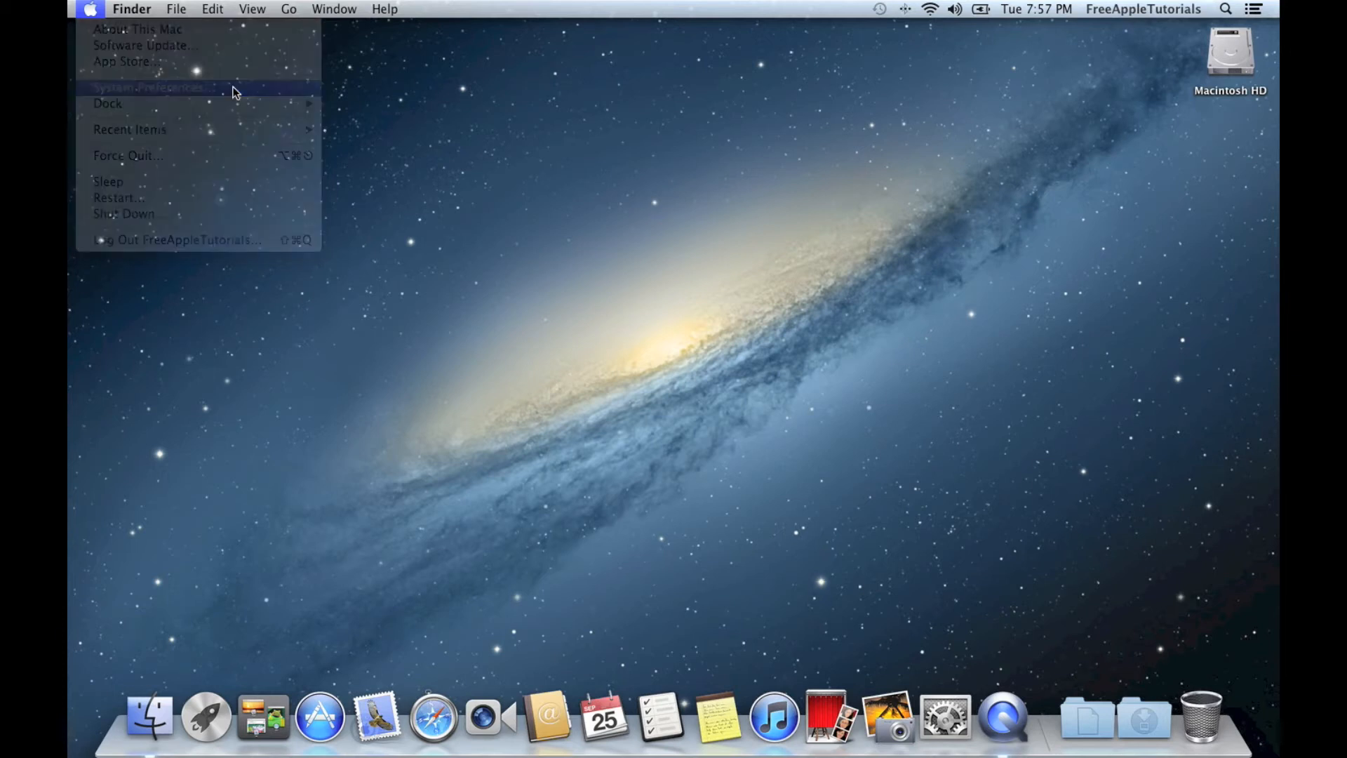
left_click(150, 87)
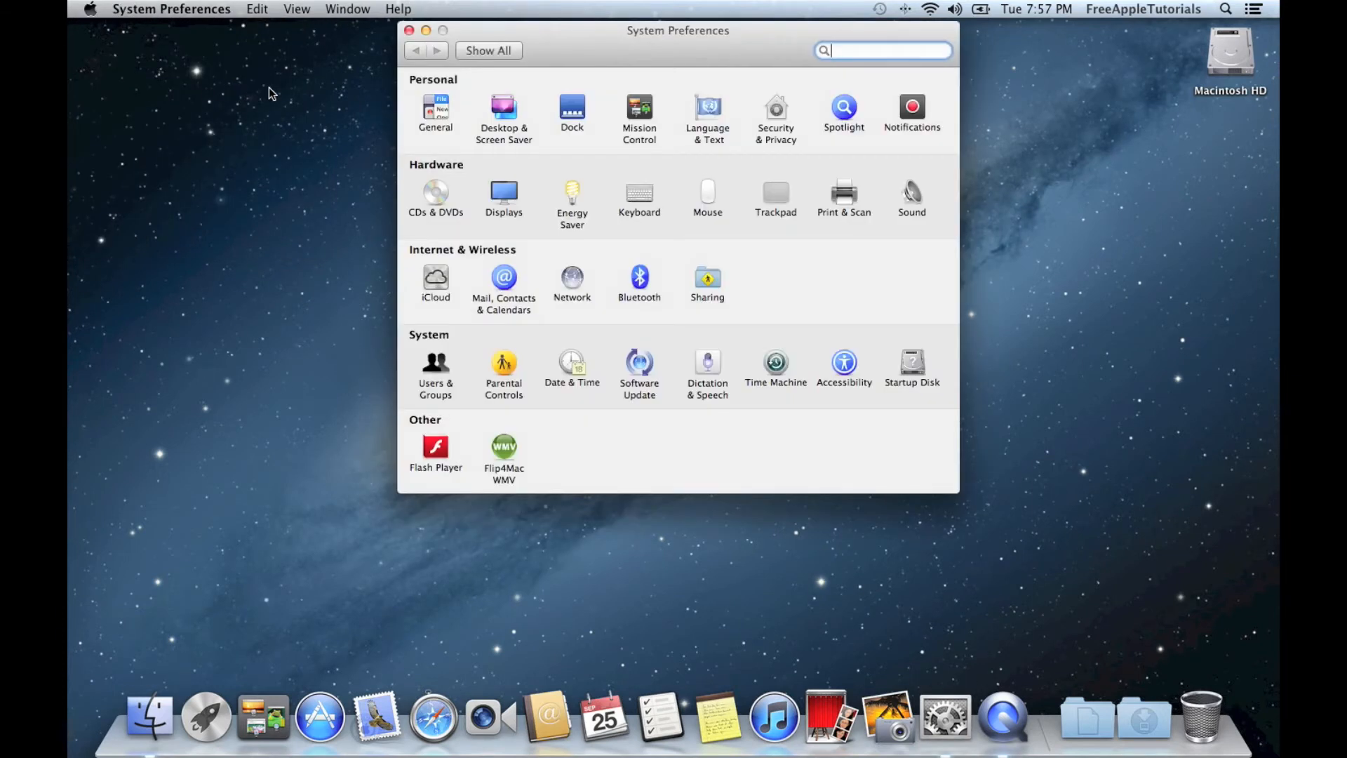
mouse_move(696, 100)
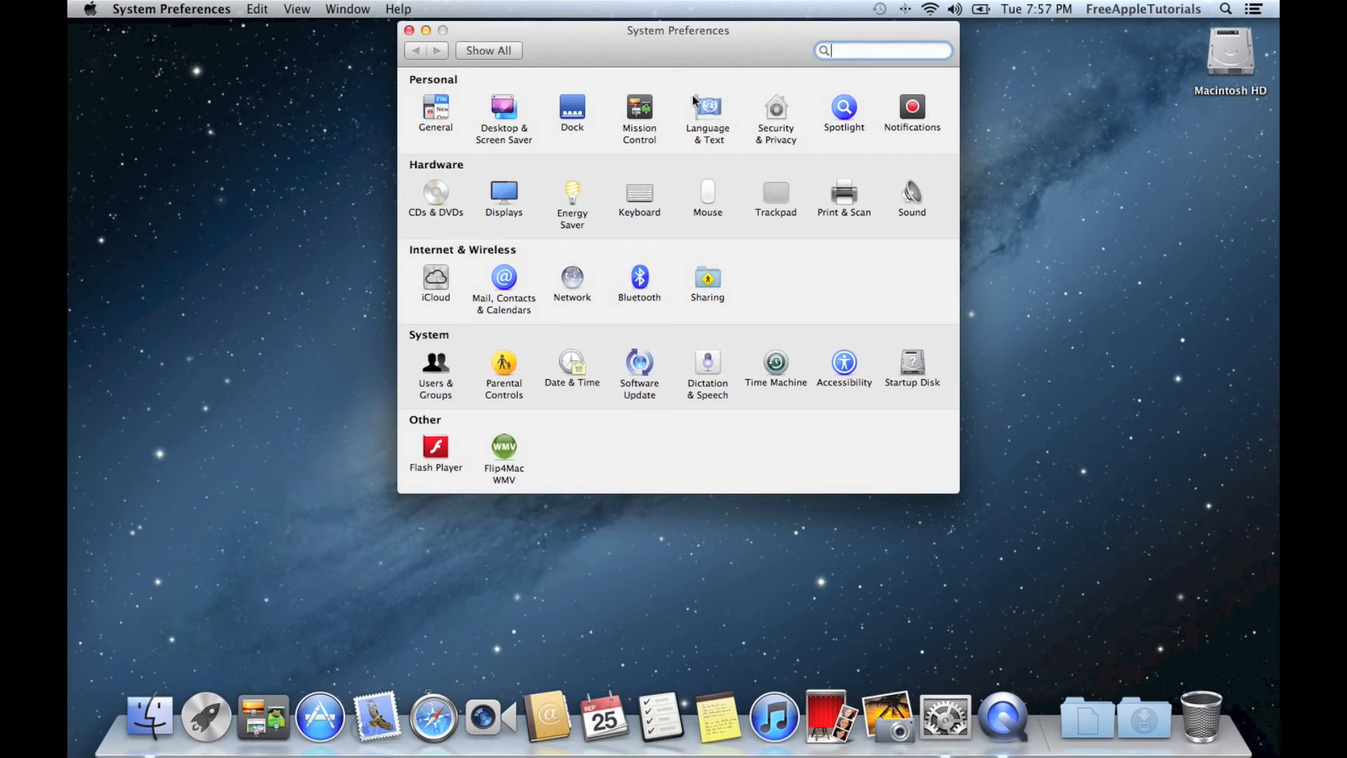
mouse_move(780, 116)
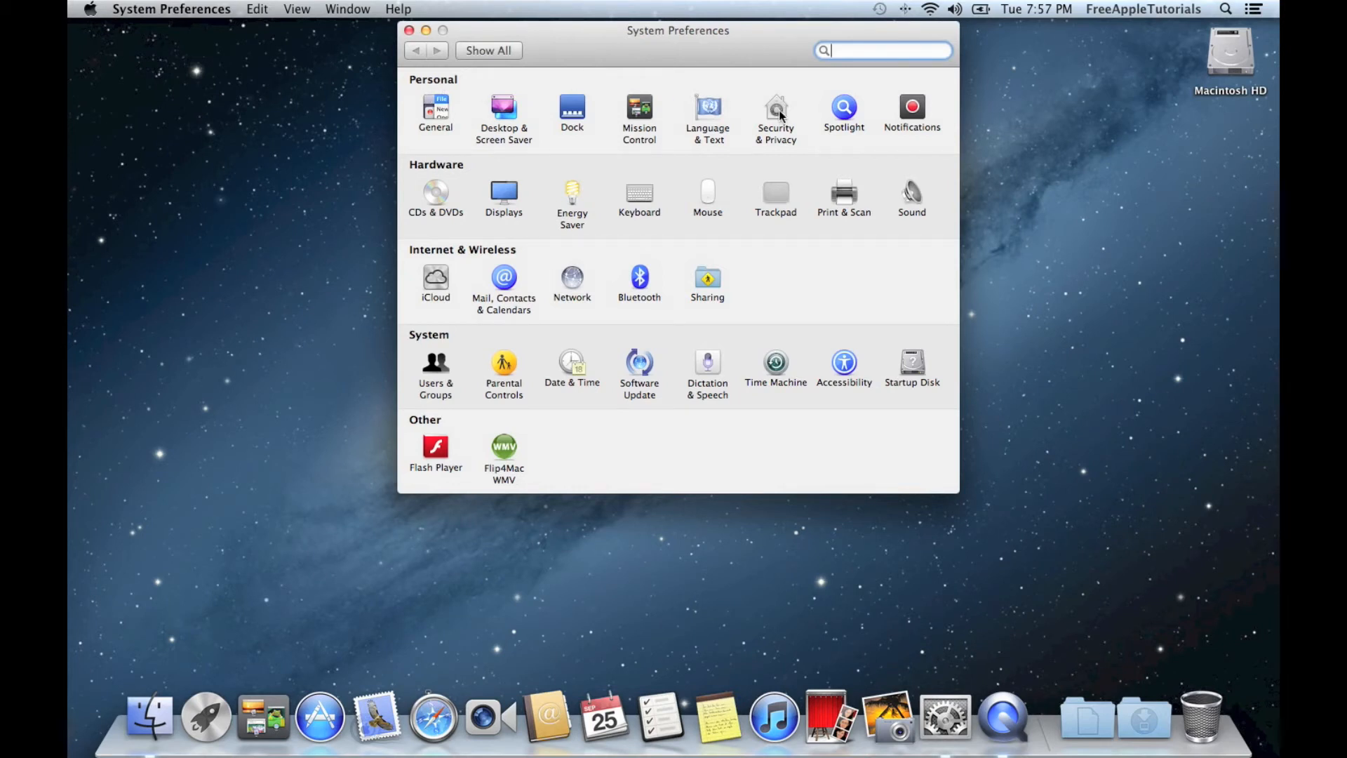
left_click(774, 114)
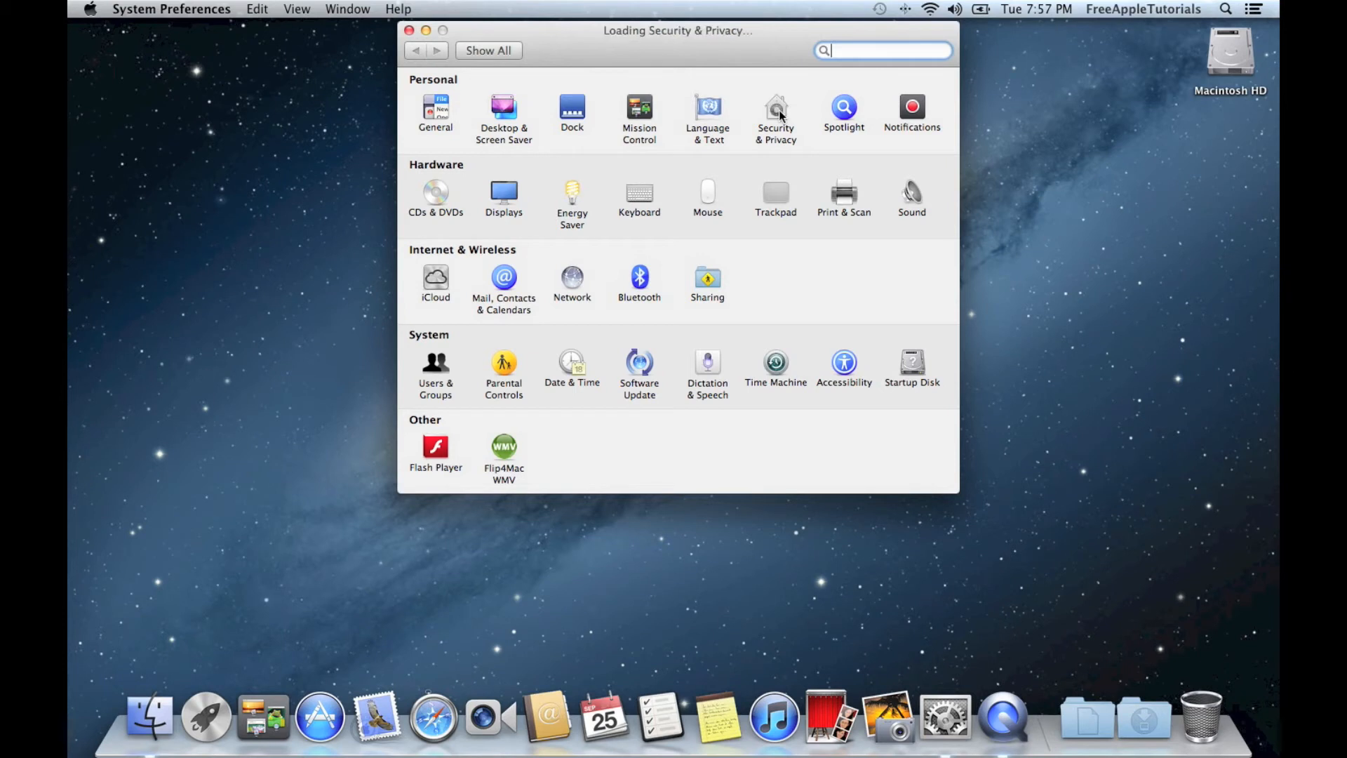
- Unlock the General tab of Security & Privacy with the account password
left_click(774, 112)
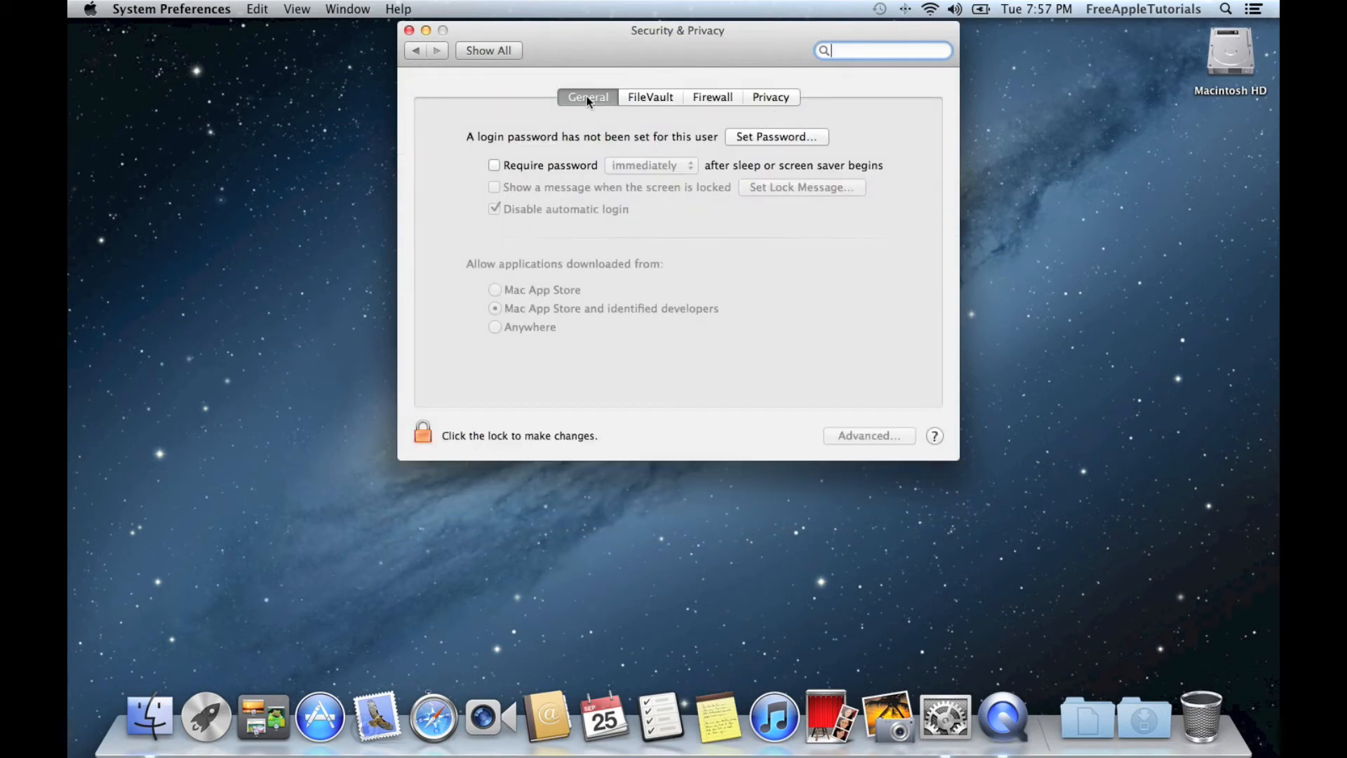
mouse_move(668, 310)
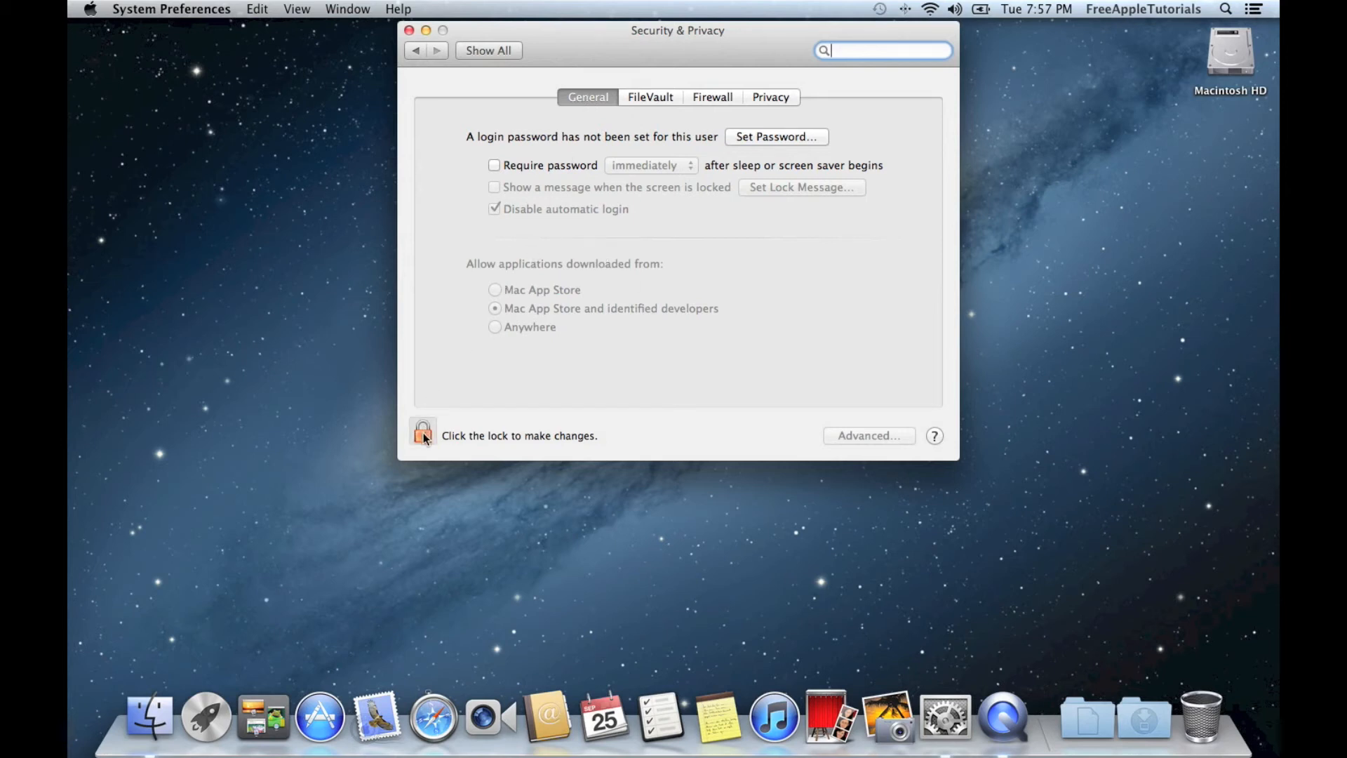
left_click(421, 432)
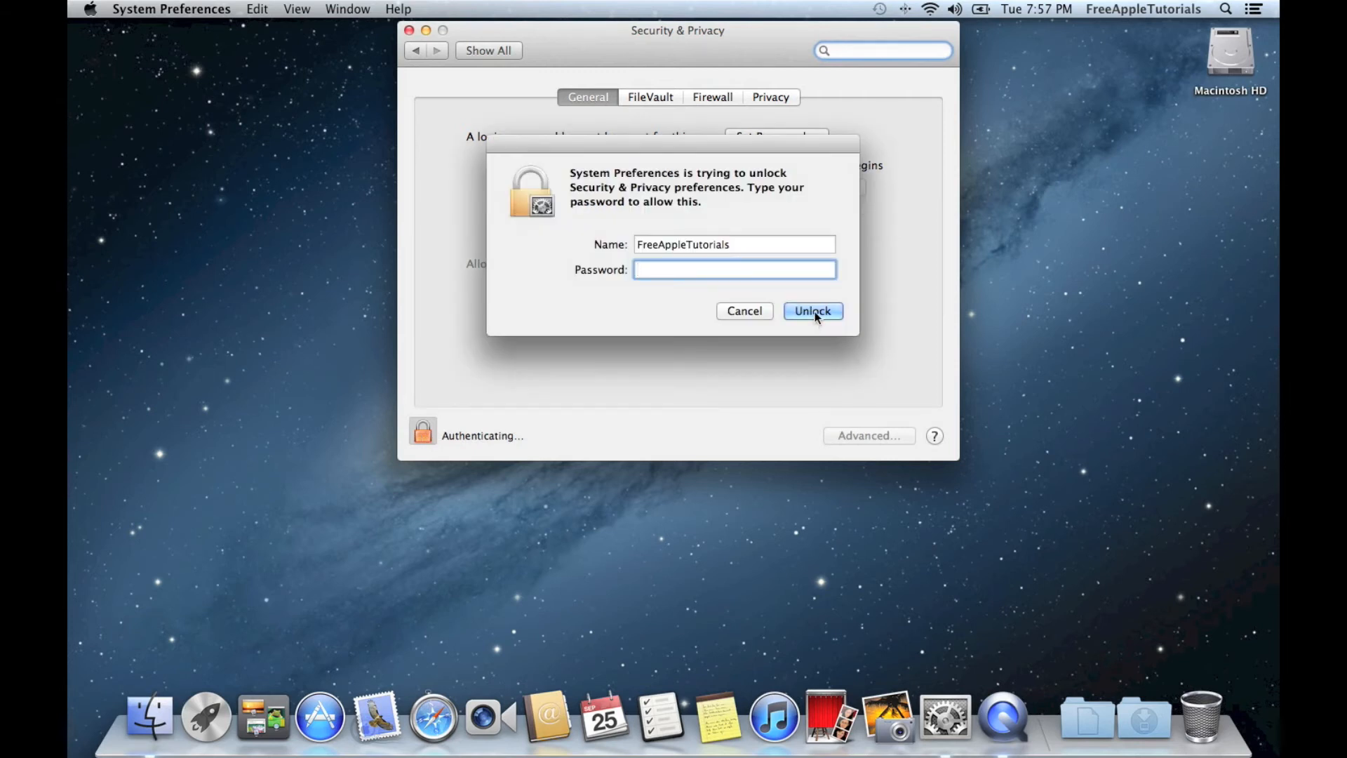
left_click(811, 310)
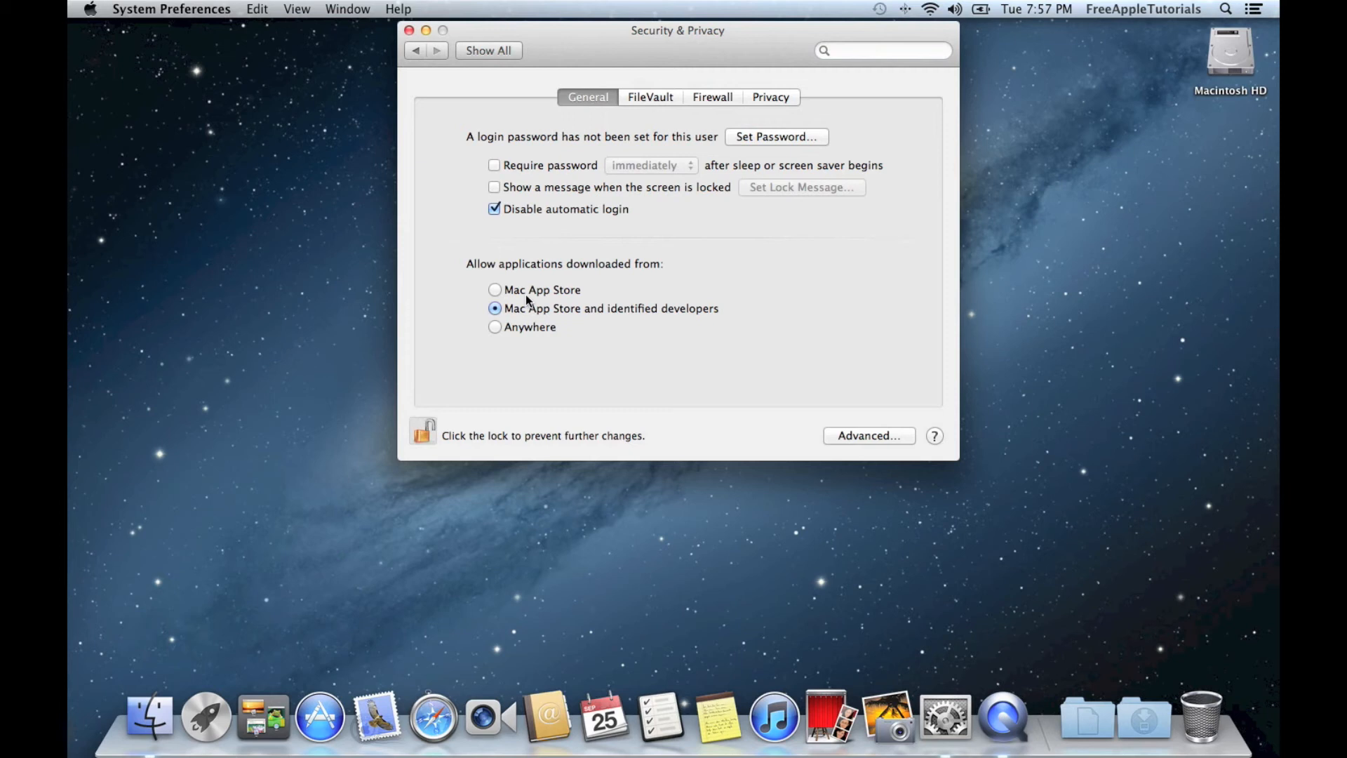
mouse_move(526, 303)
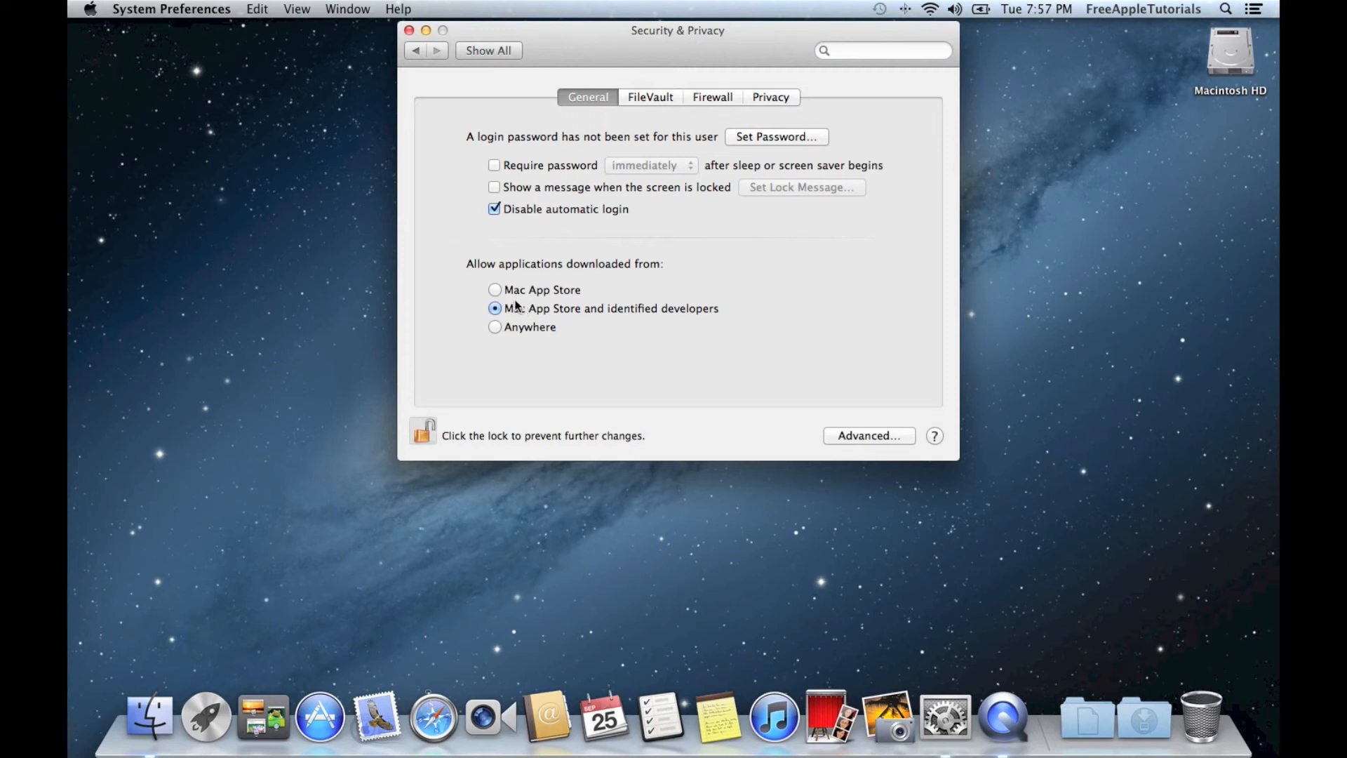
mouse_move(516, 306)
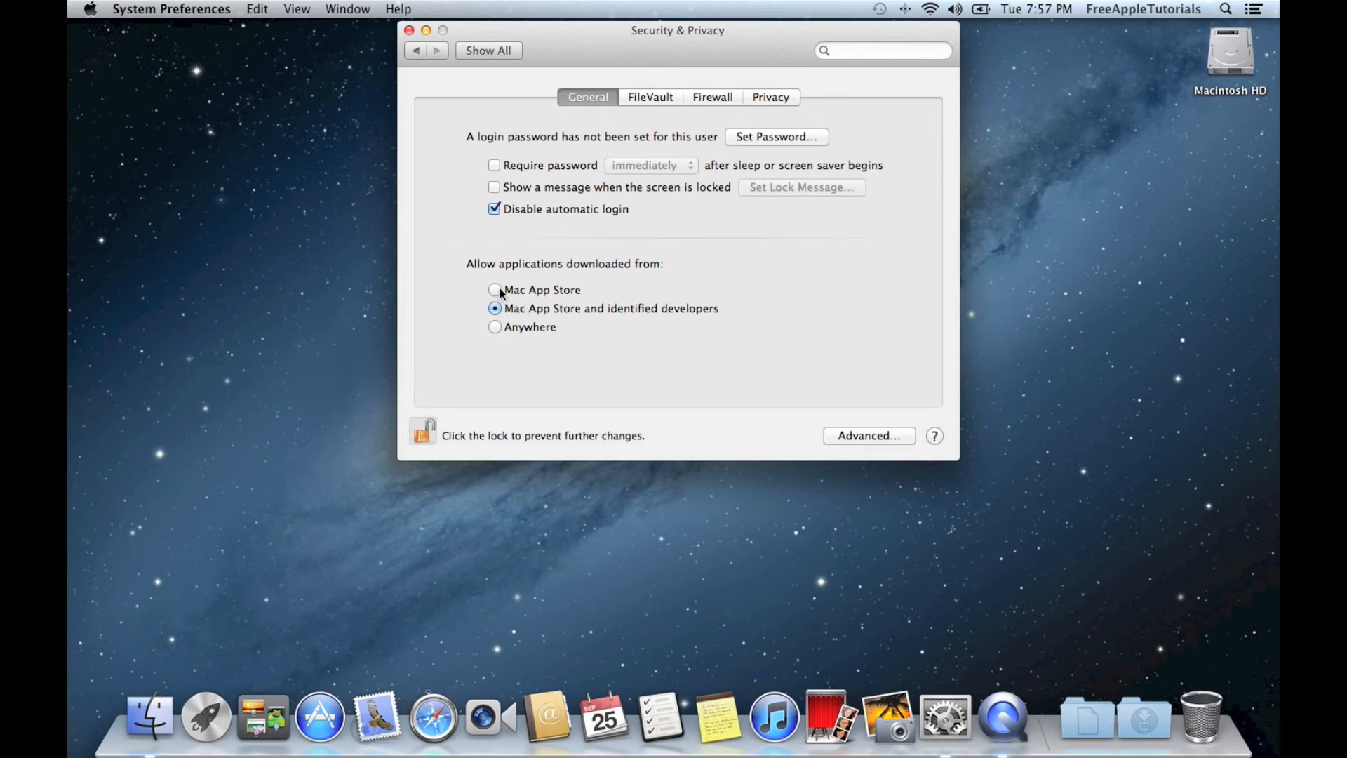
mouse_move(541, 298)
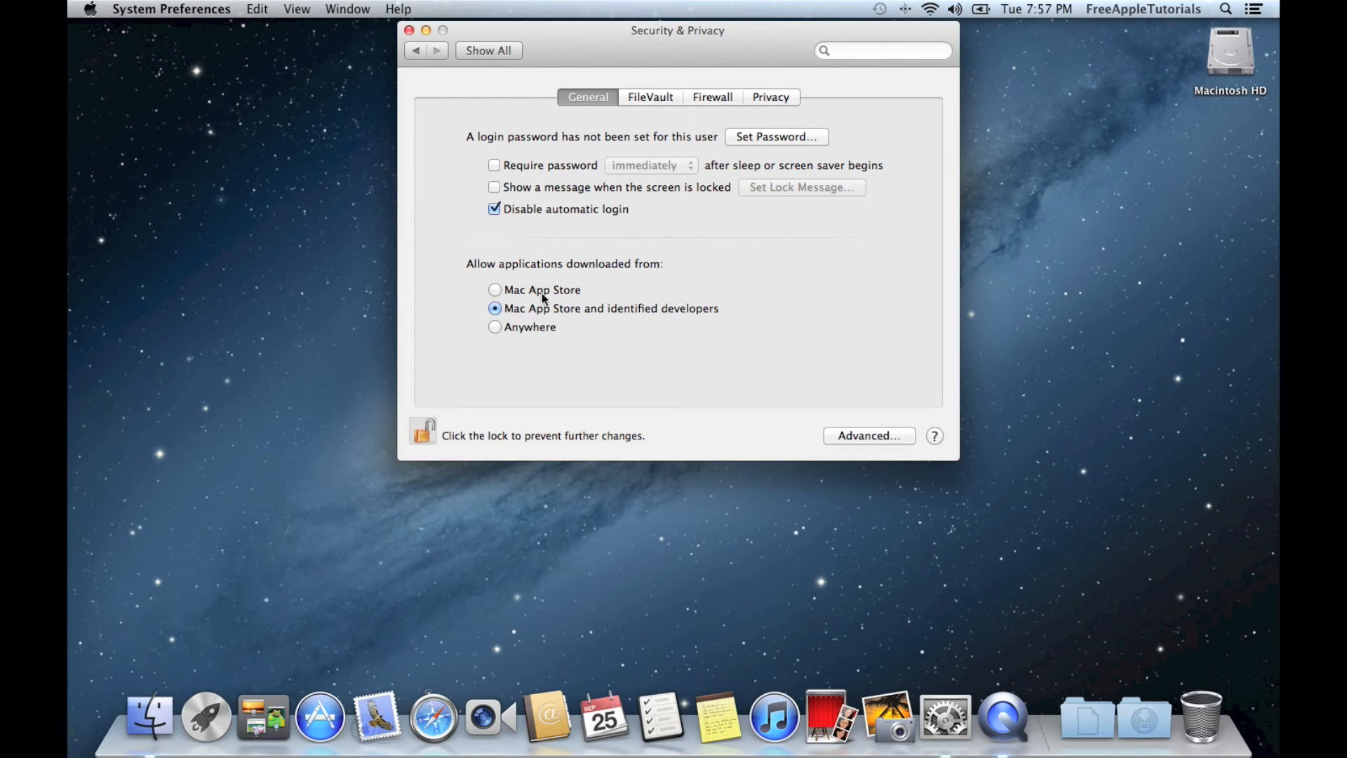
mouse_move(626, 311)
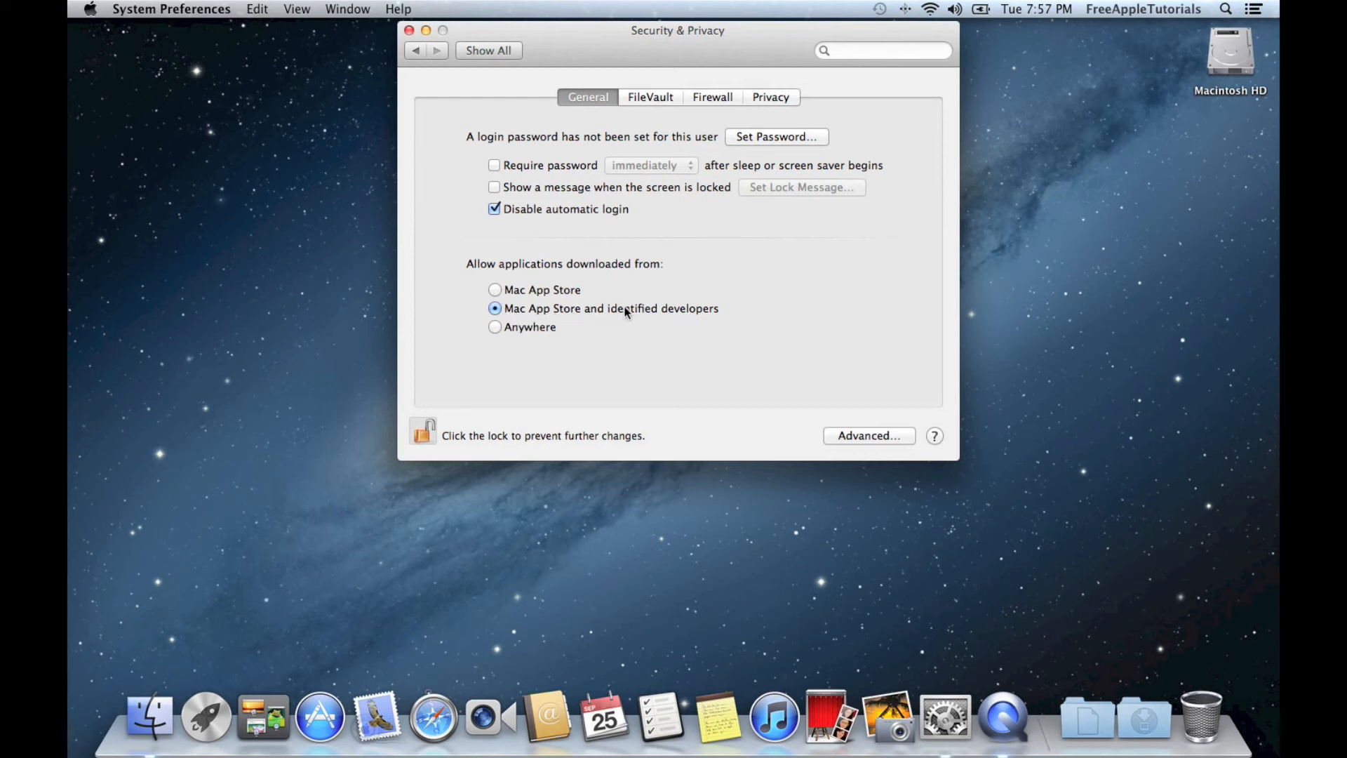
mouse_move(696, 311)
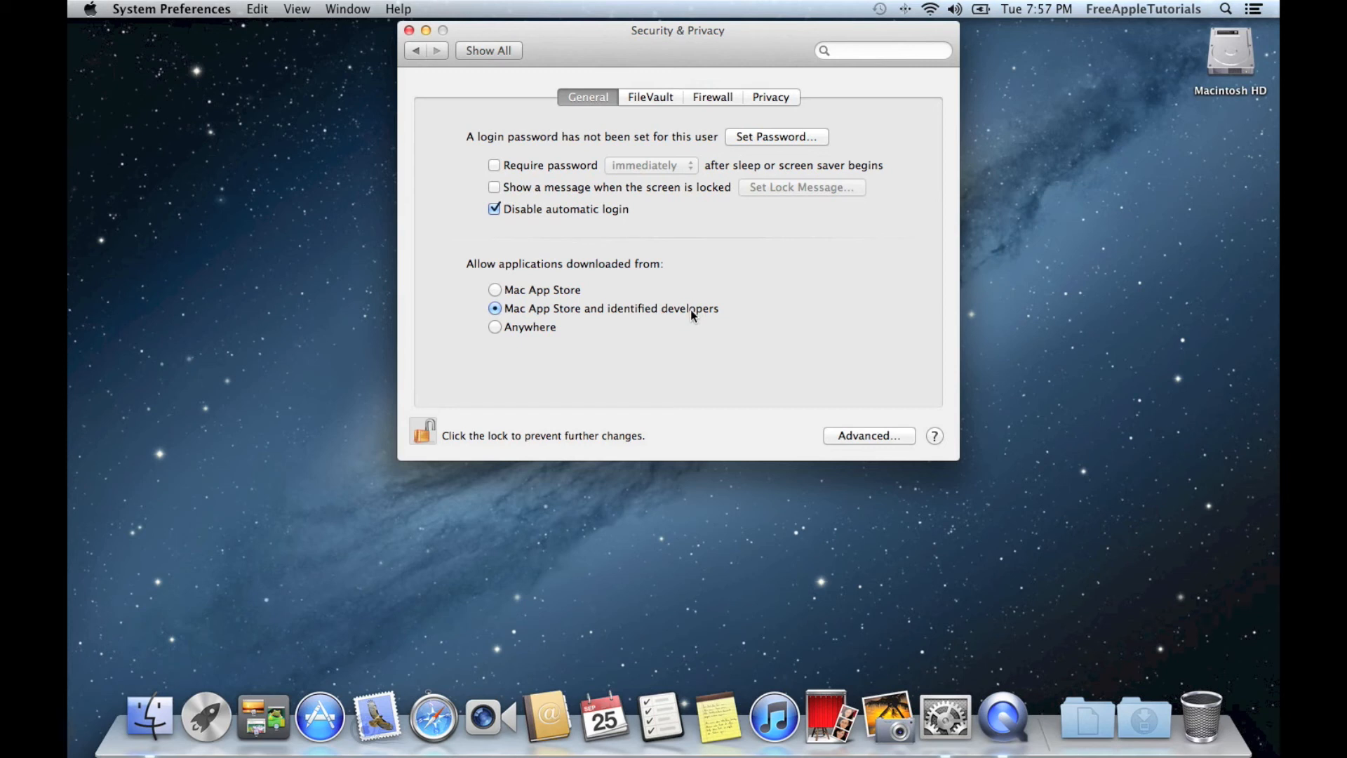
mouse_move(573, 331)
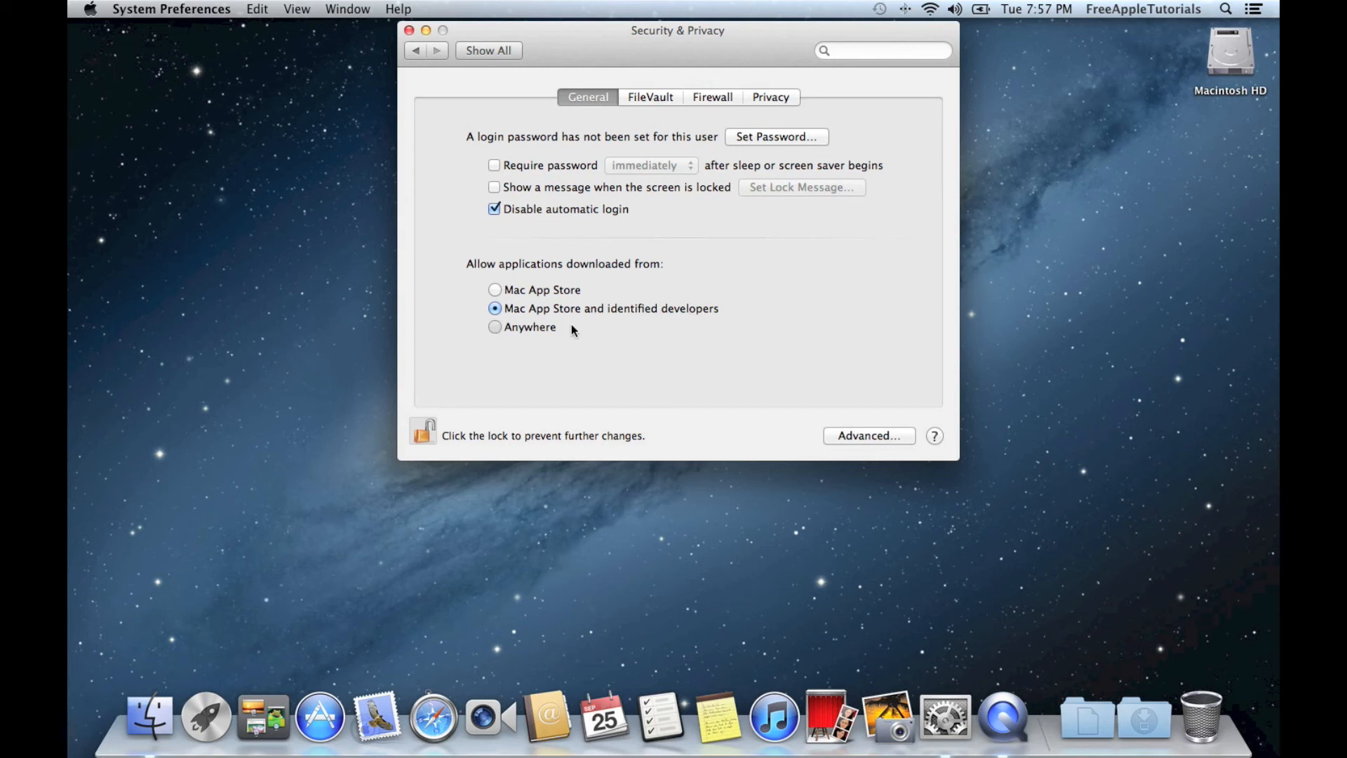
- Set 'Allow applications downloaded from' to Anywhere and confirm the warning
left_click(494, 326)
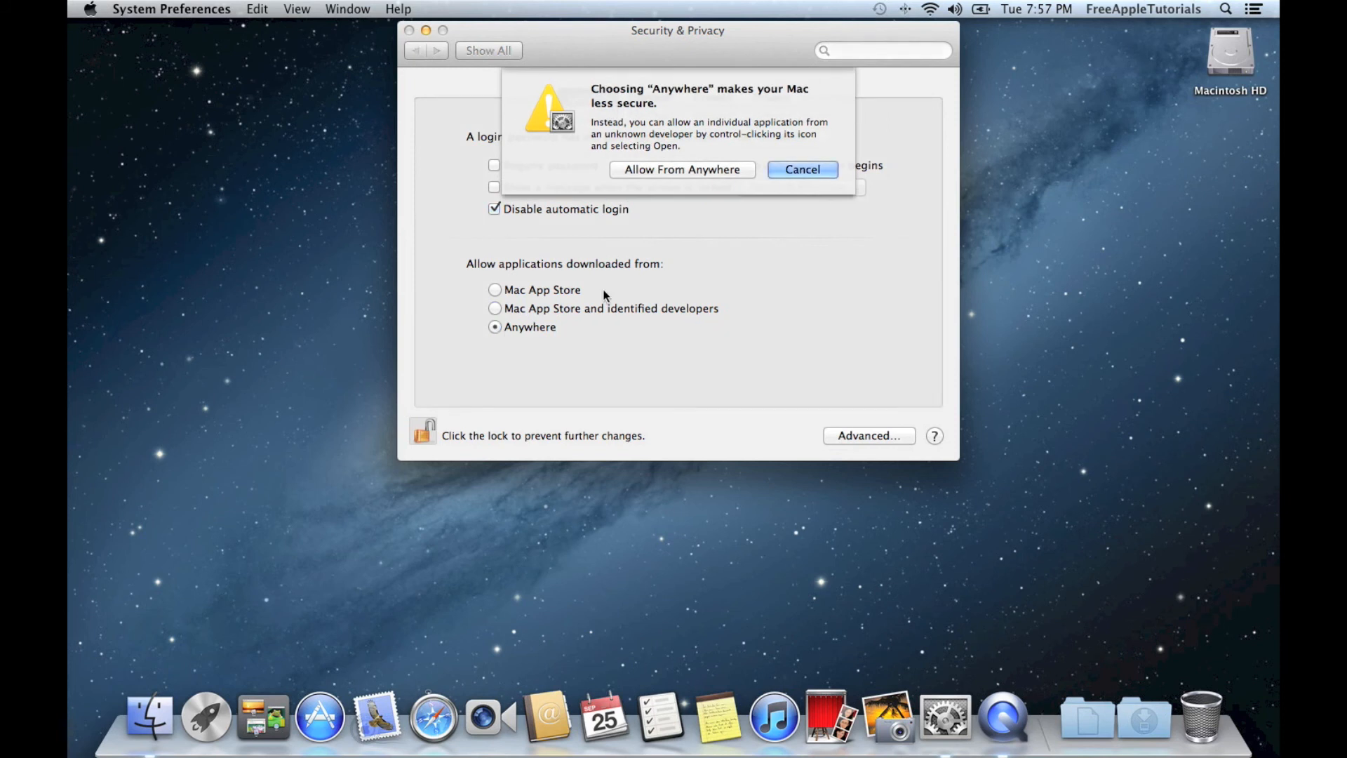
mouse_move(673, 230)
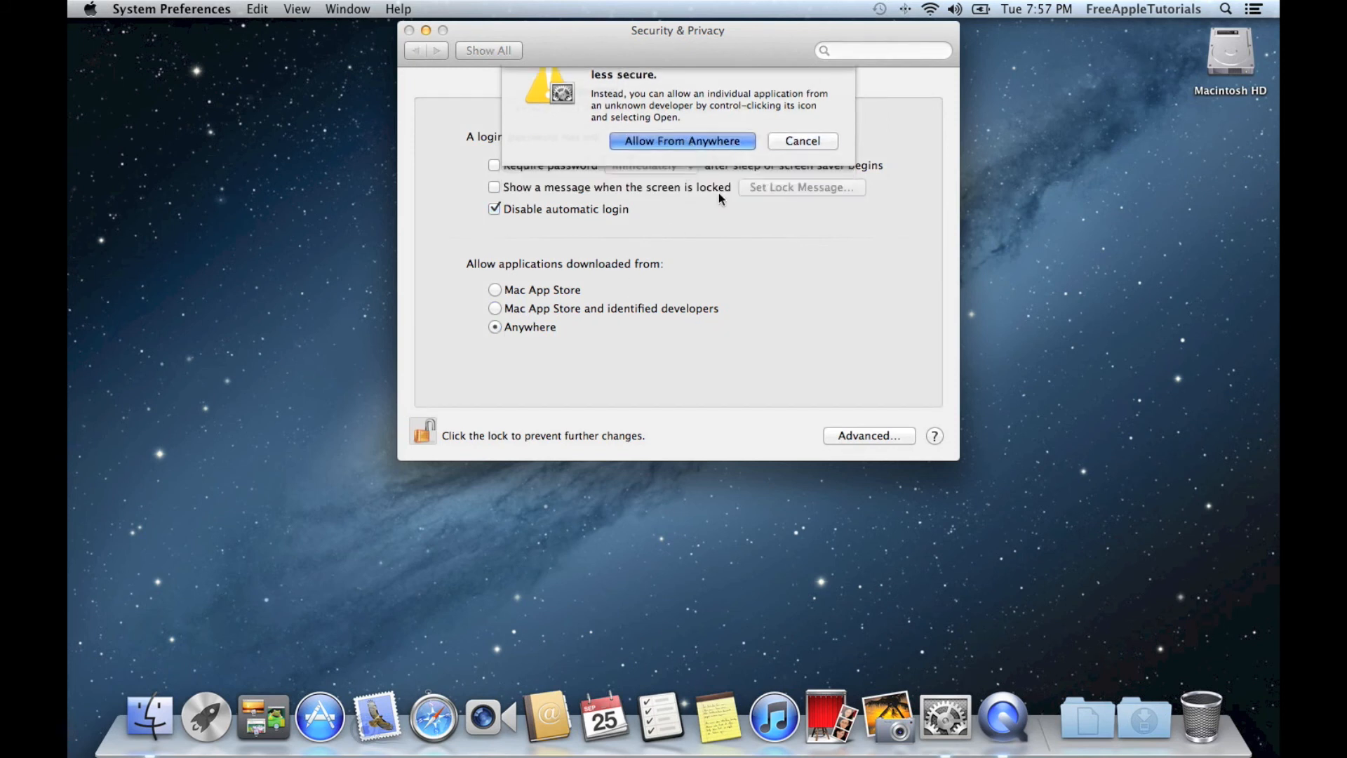
left_click(681, 141)
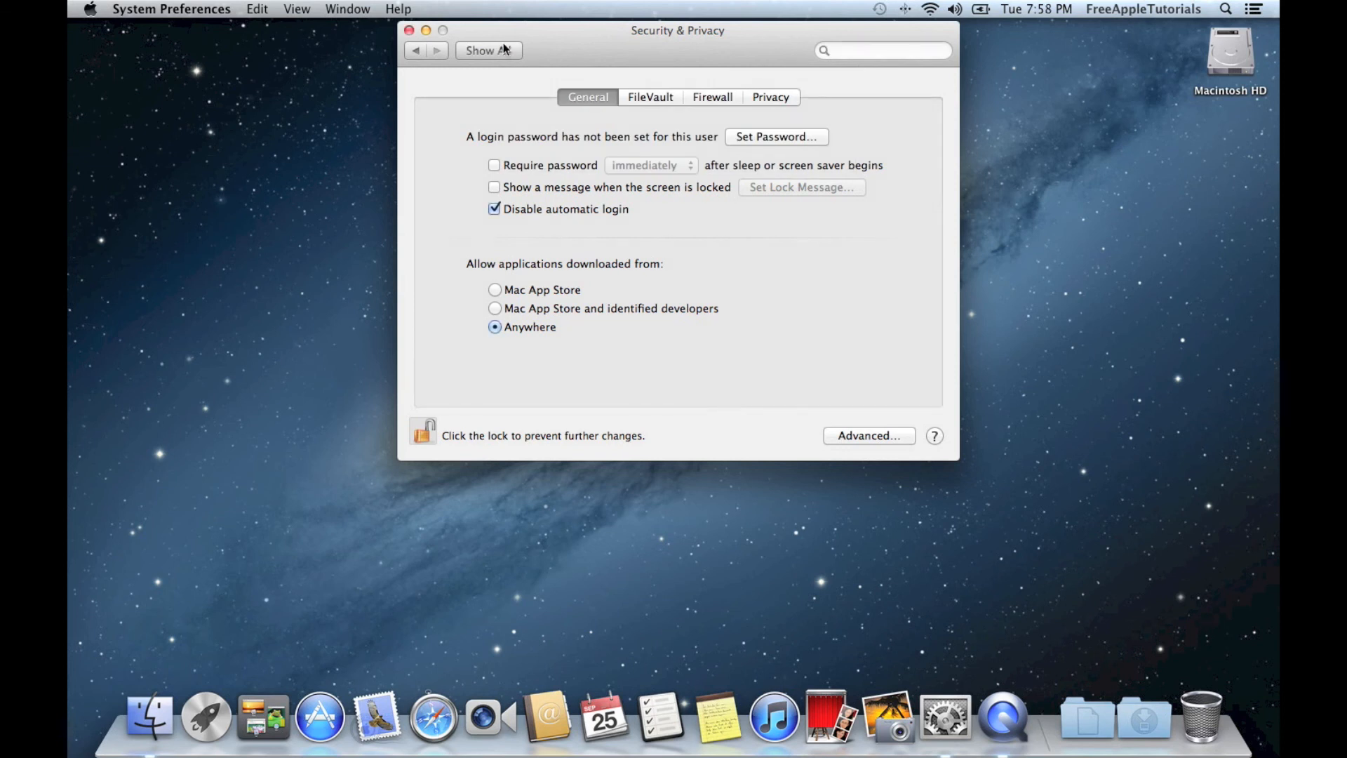
- Return to the preferences overview and close System Preferences
left_click(488, 49)
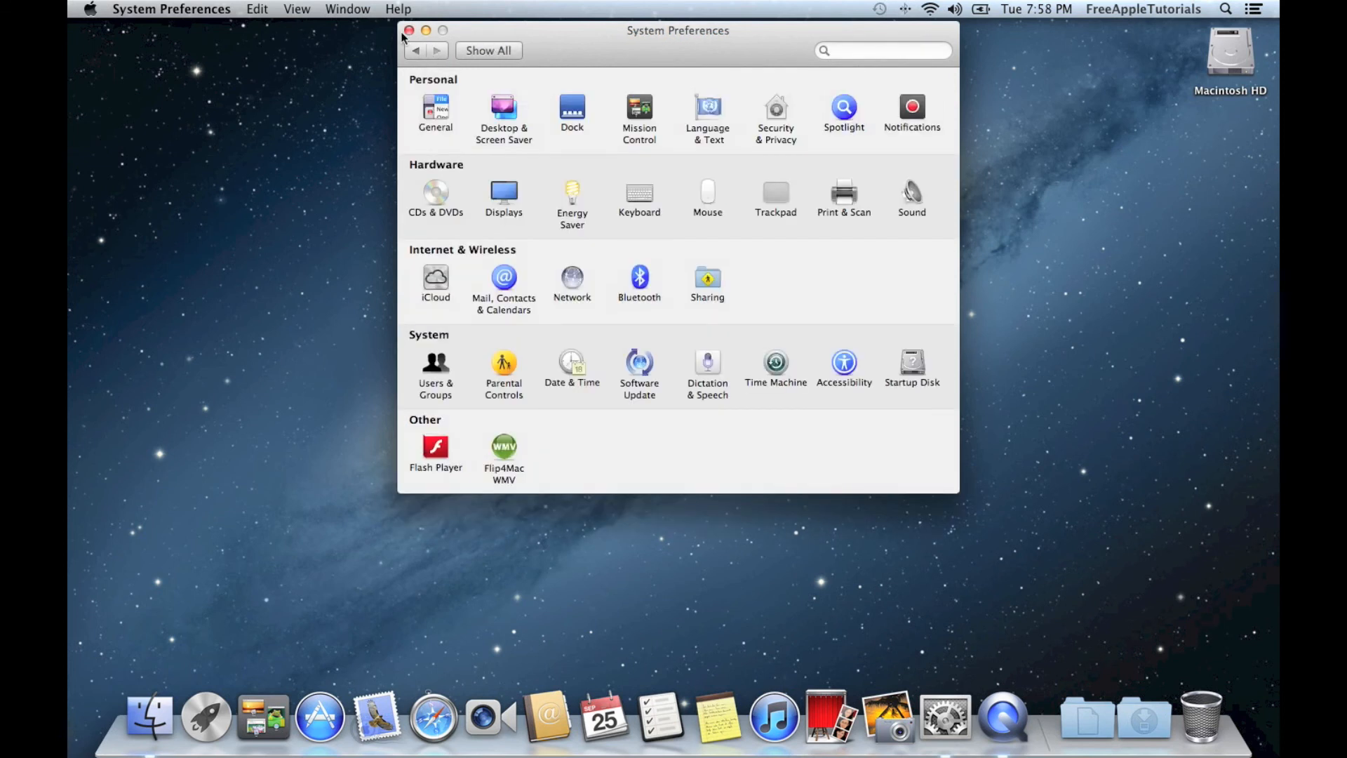
left_click(409, 31)
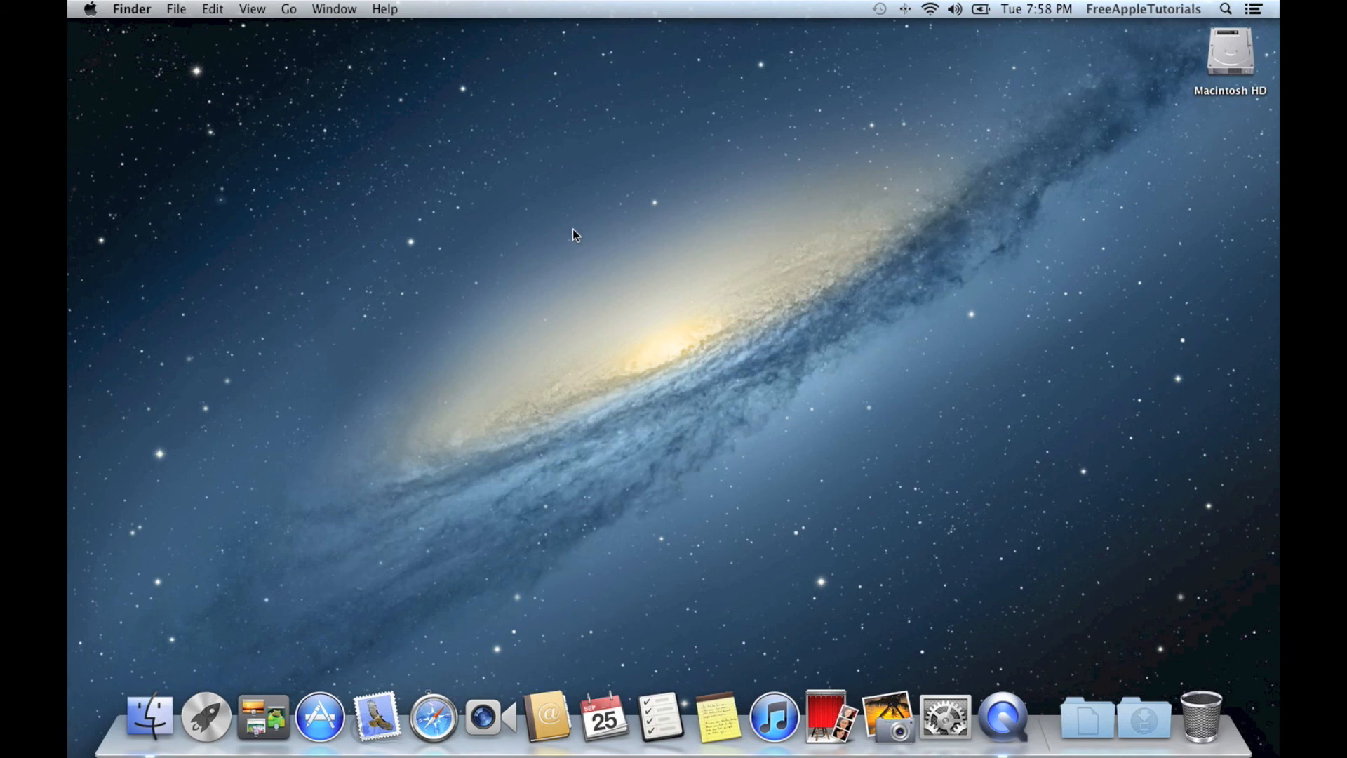